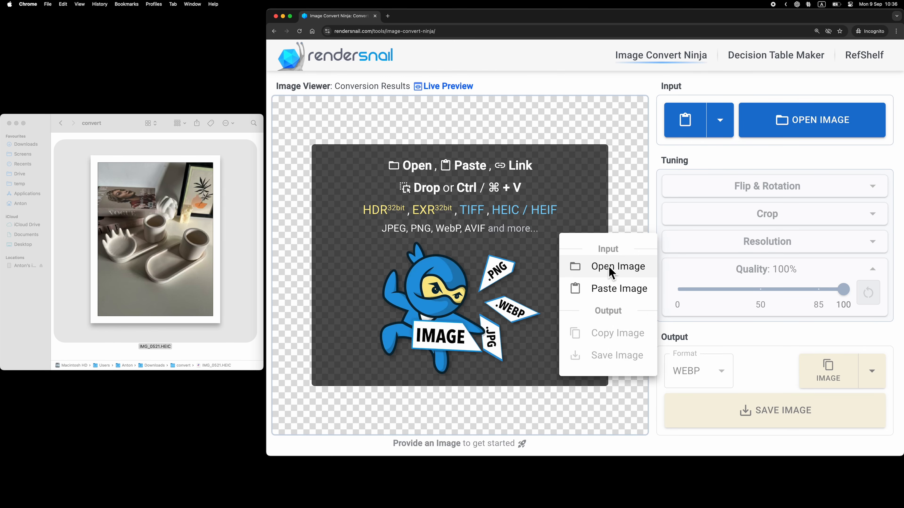
mouse_move(588, 280)
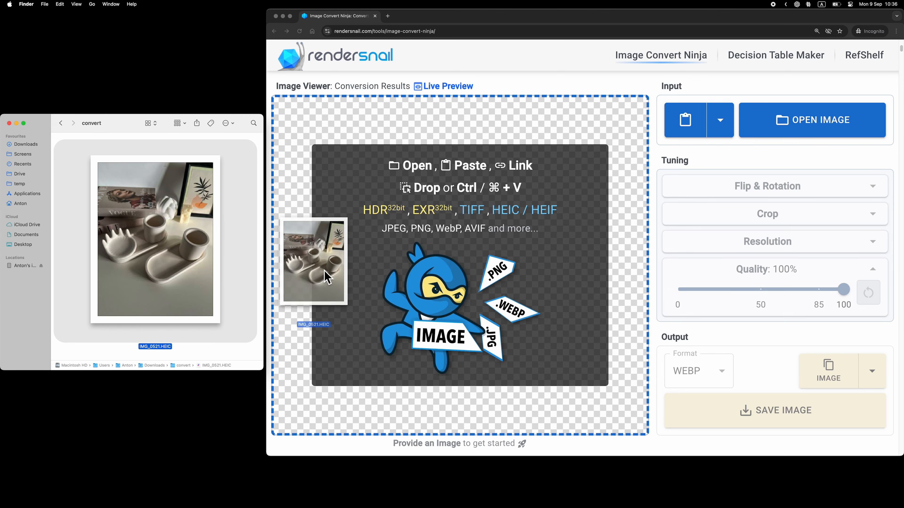
Load IMG_0521.HEIC by dragging it from Finder onto the Image Viewer drop area.
left_click_drag(313, 259, 459, 265)
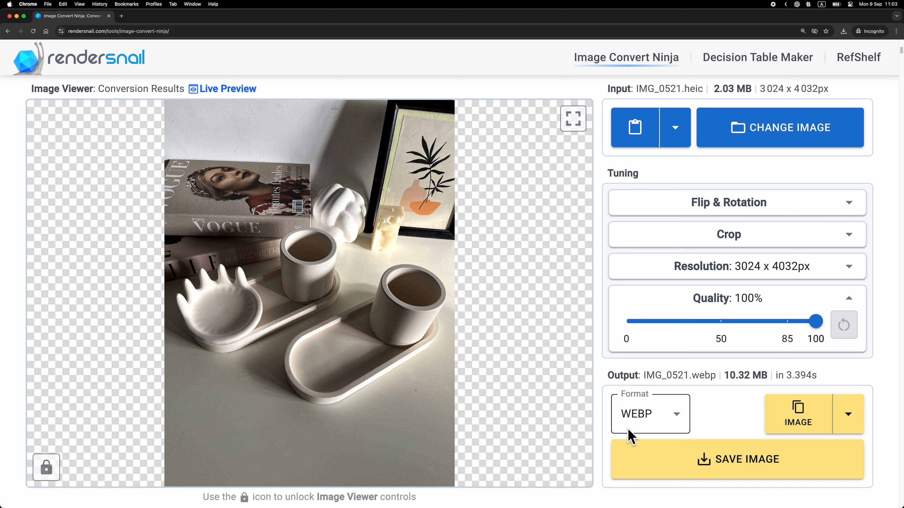
Switch the output format from WebP to JPEG, giving a 7.93 MB JPG.
left_click(650, 414)
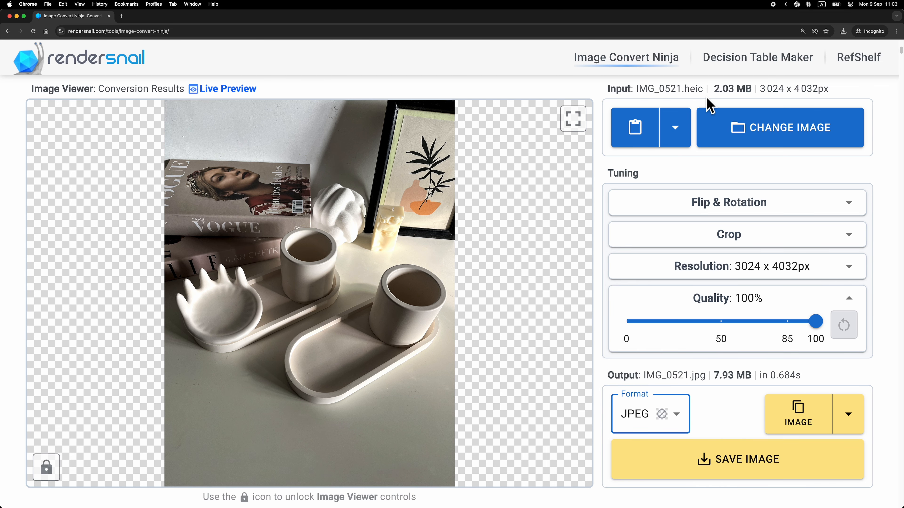
mouse_move(715, 390)
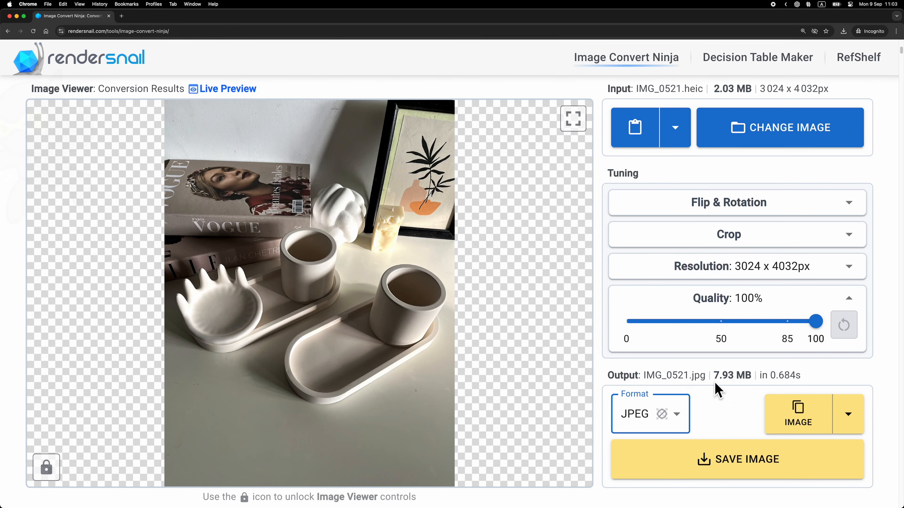
mouse_move(57, 490)
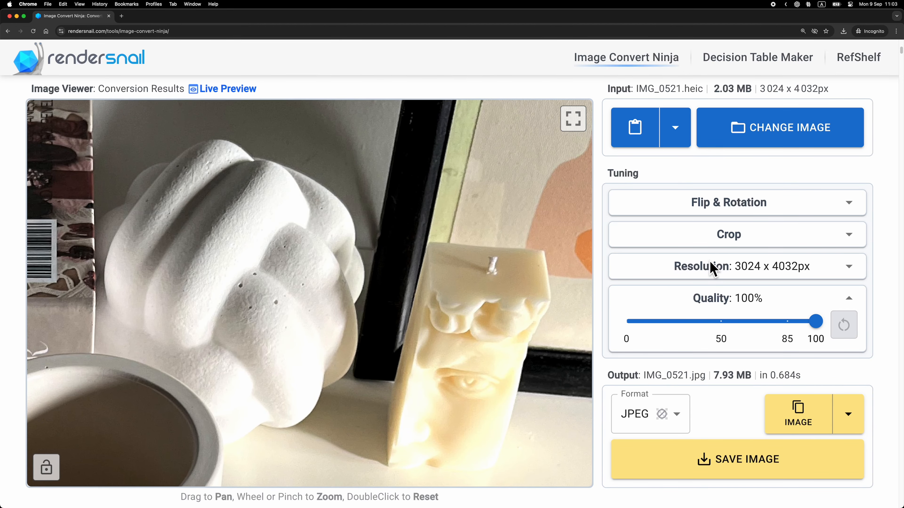
left_click(728, 266)
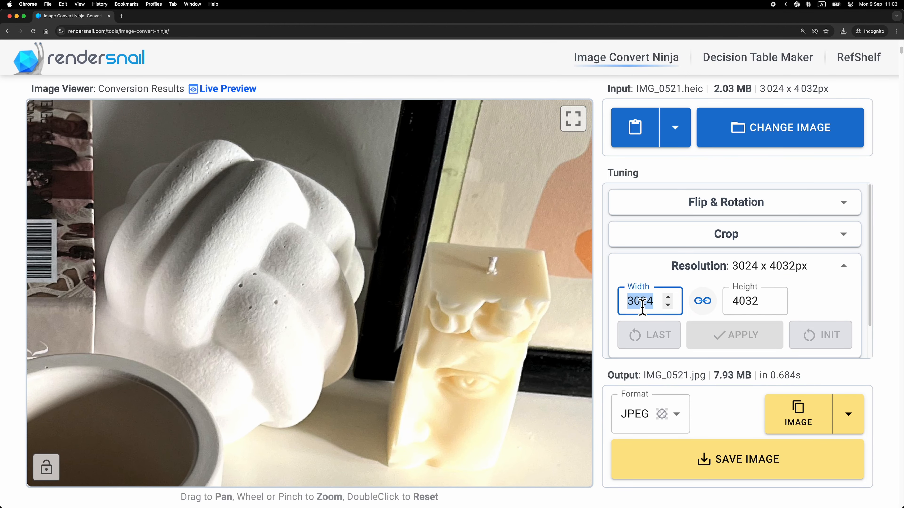
type("100")
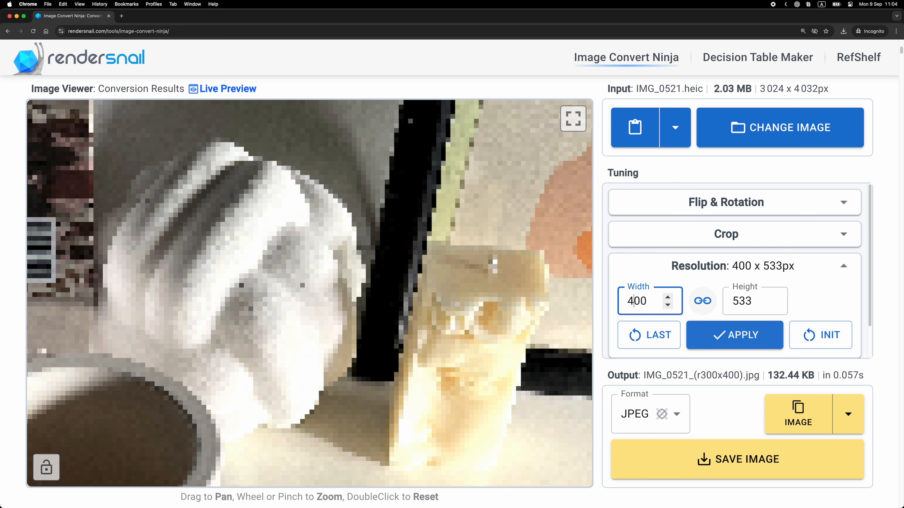
left_click(734, 334)
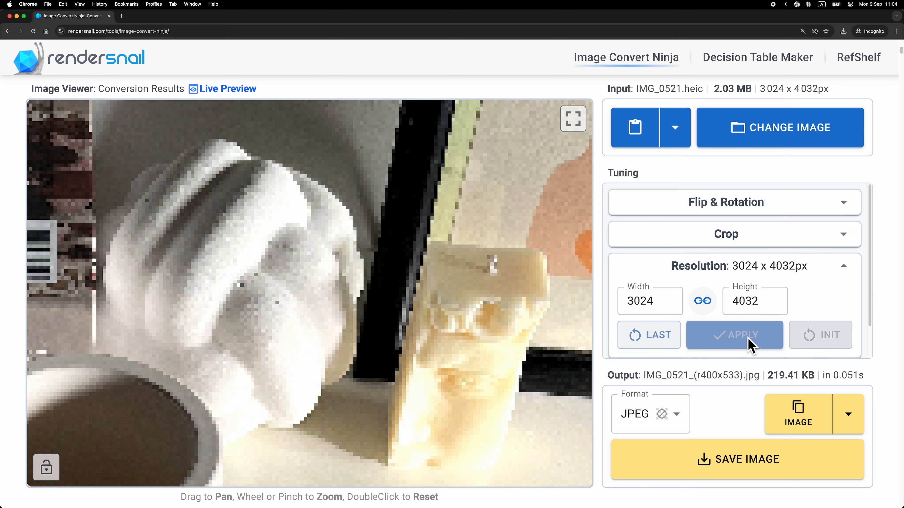
left_click(734, 335)
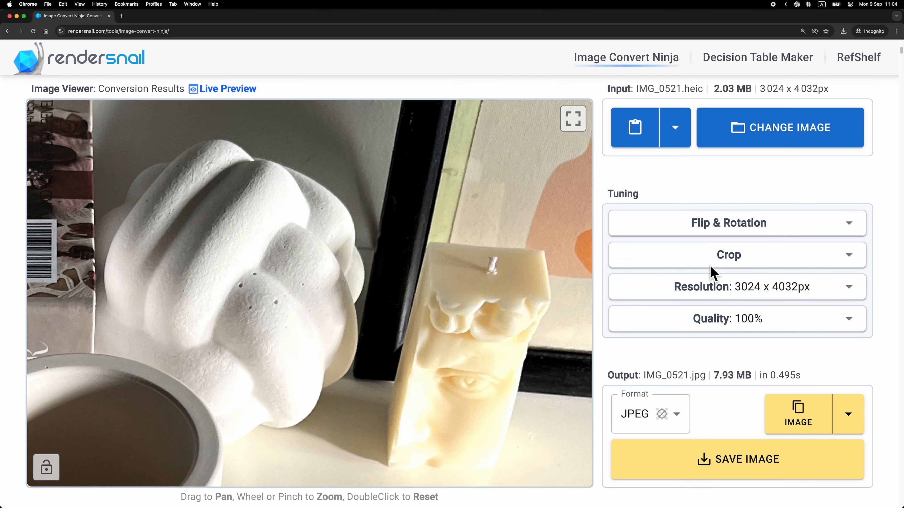
Set the JPEG quality slider to 44%, shrinking the output to 436.74 KB.
left_click(737, 320)
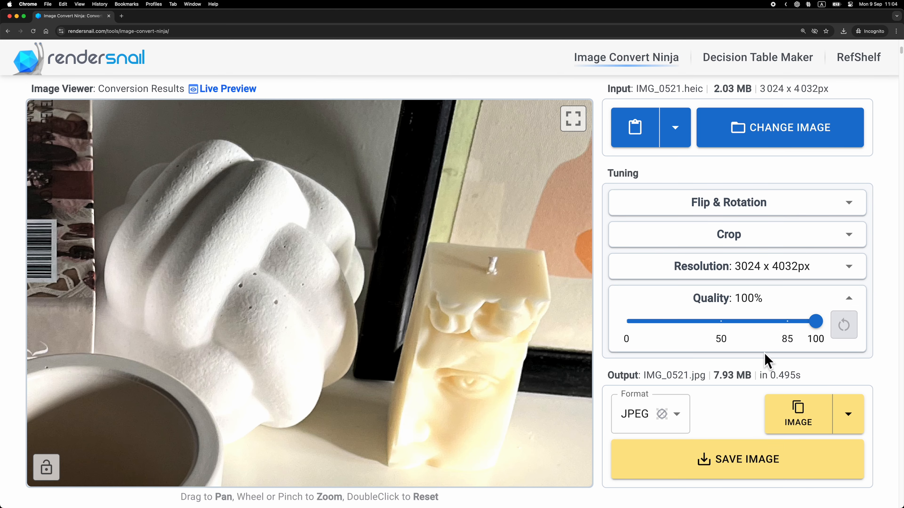
left_click_drag(815, 321, 691, 321)
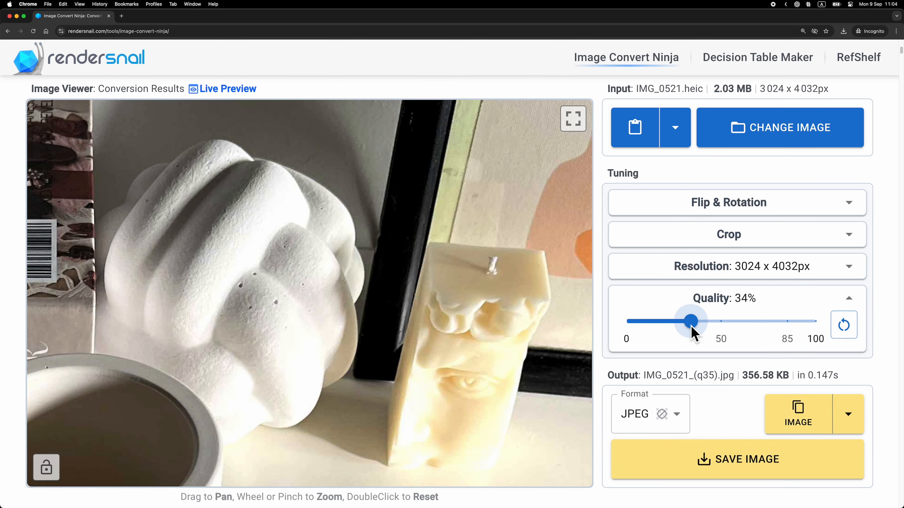
left_click_drag(691, 321, 630, 321)
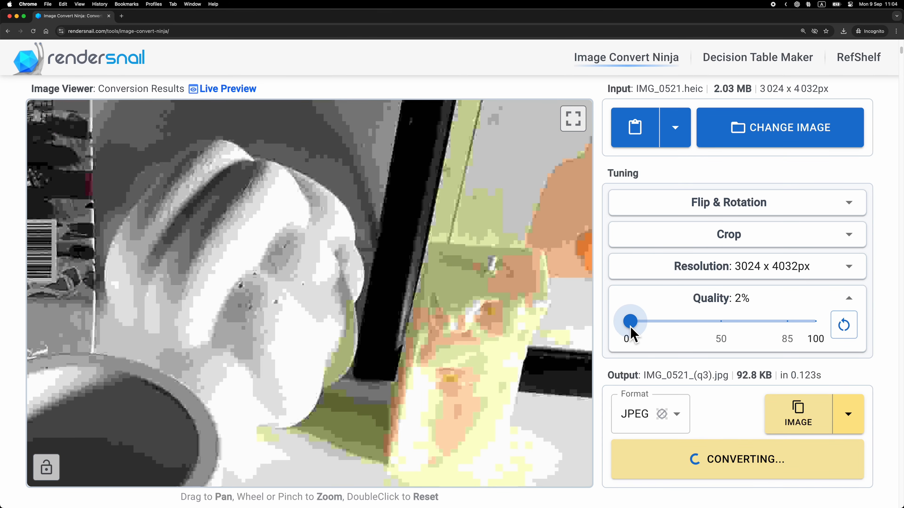
left_click_drag(631, 321, 627, 321)
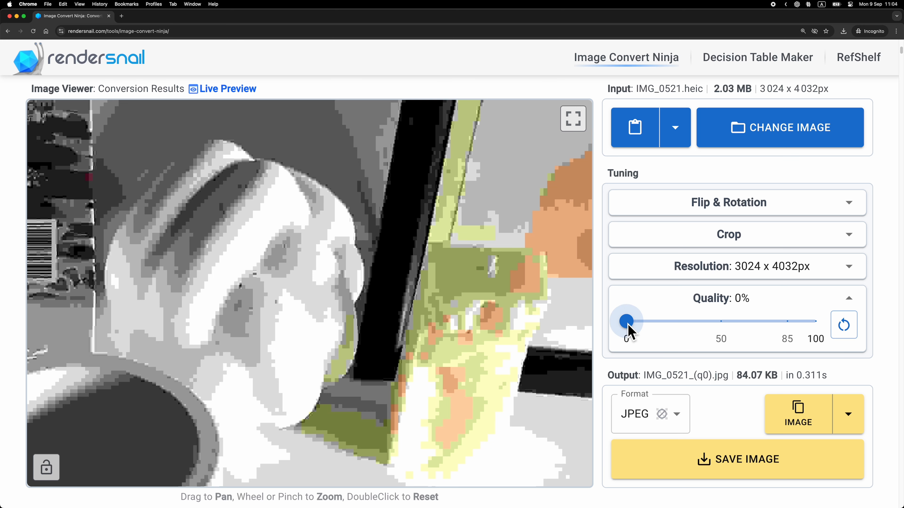
left_click_drag(626, 322, 645, 321)
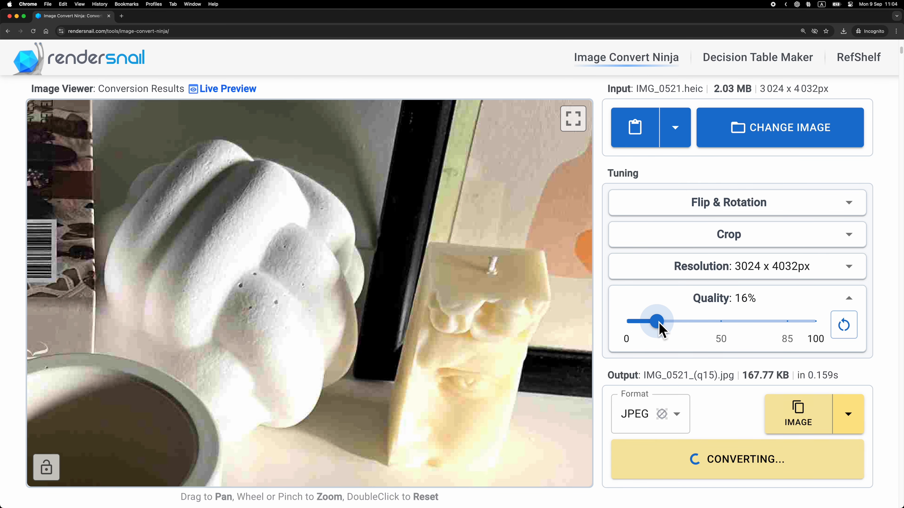
left_click_drag(654, 321, 675, 321)
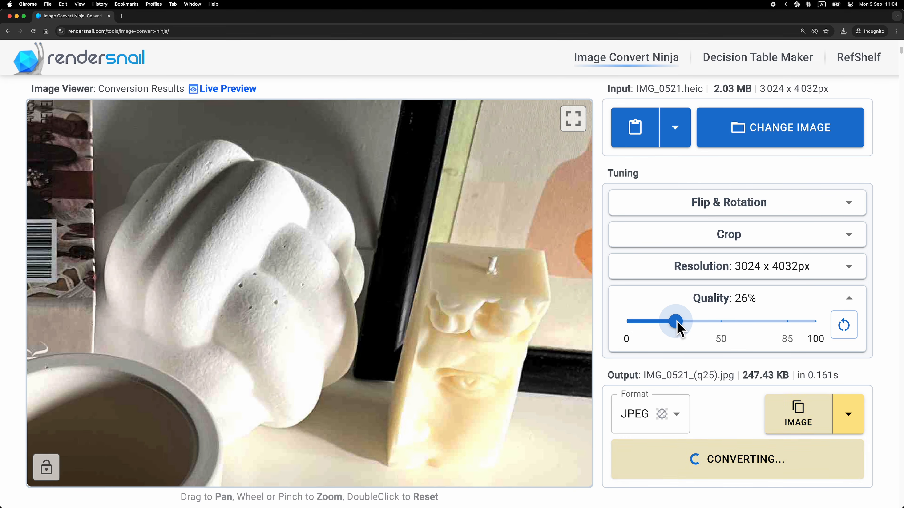
left_click_drag(675, 321, 709, 321)
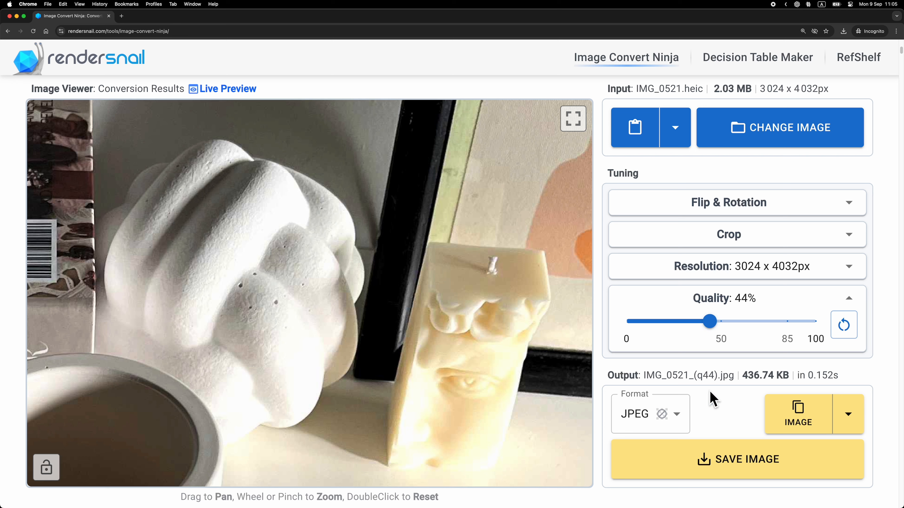
mouse_move(731, 109)
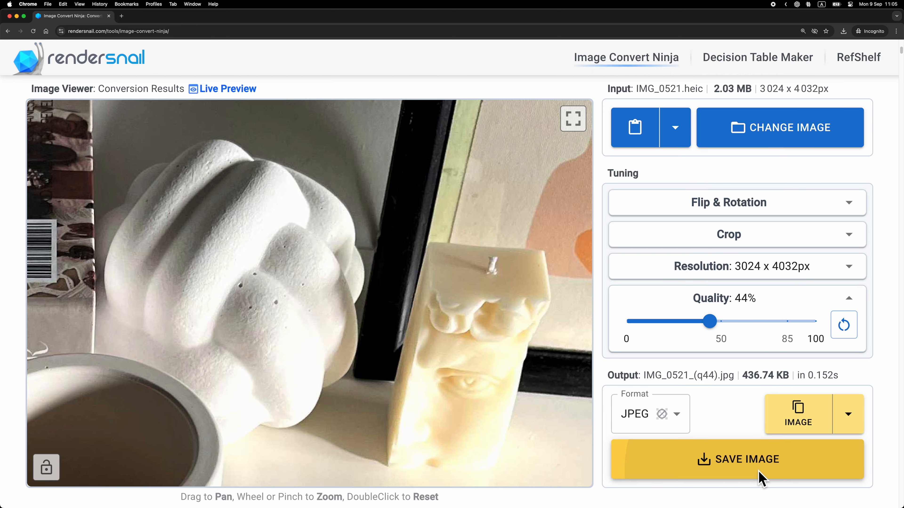
Save the 44% quality JPEG into the convert folder beside the original HEIC.
left_click(736, 459)
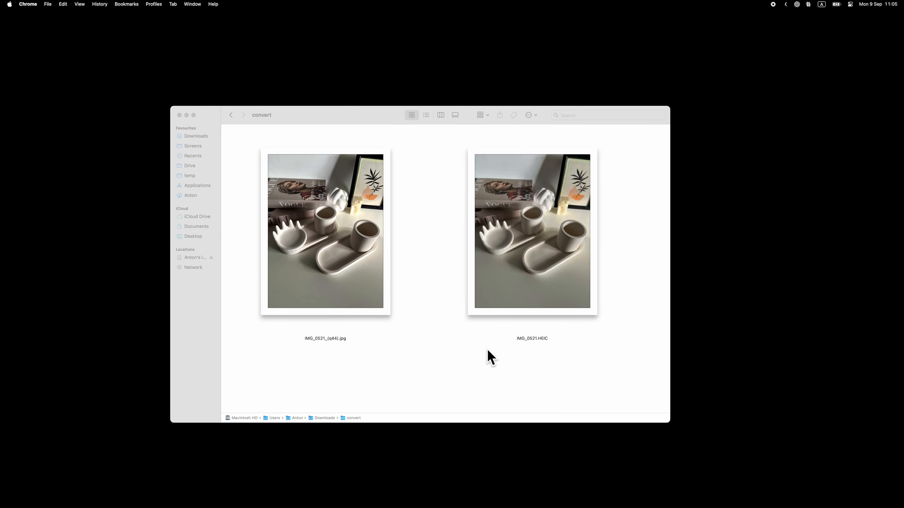
mouse_move(375, 248)
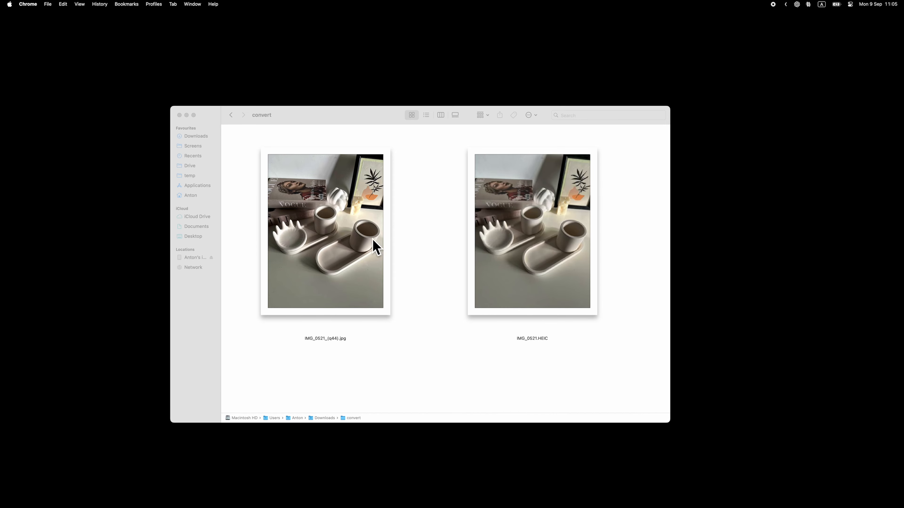